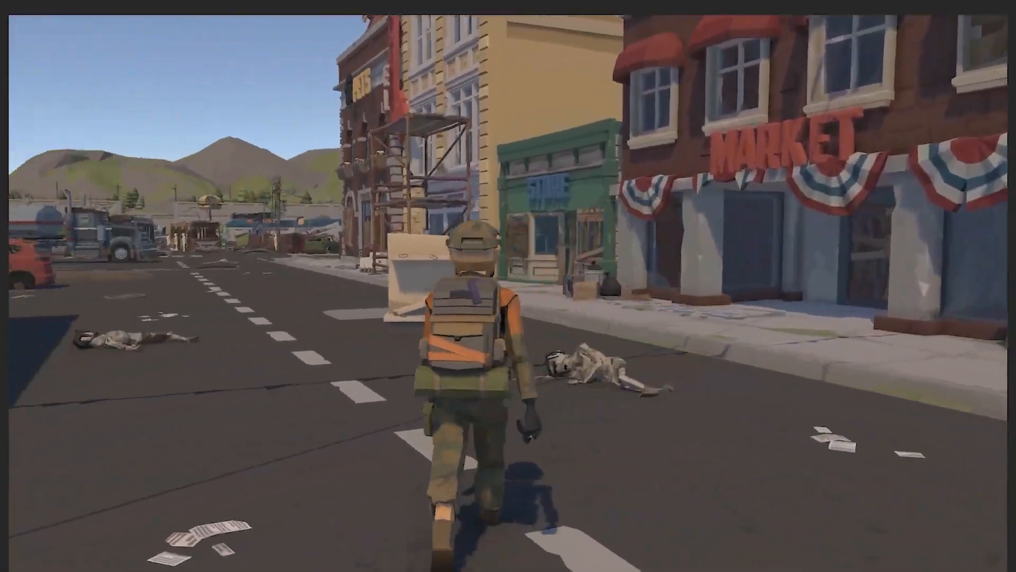
Scroll the Jammo Character store page and send the free asset to Unity via Open in Unity
key(w)
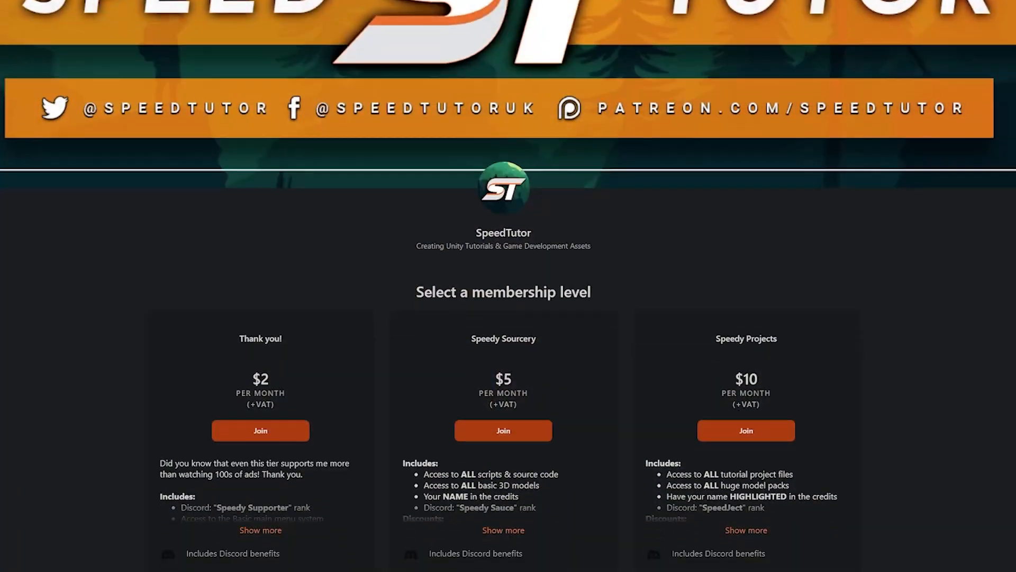
scroll(down, 3)
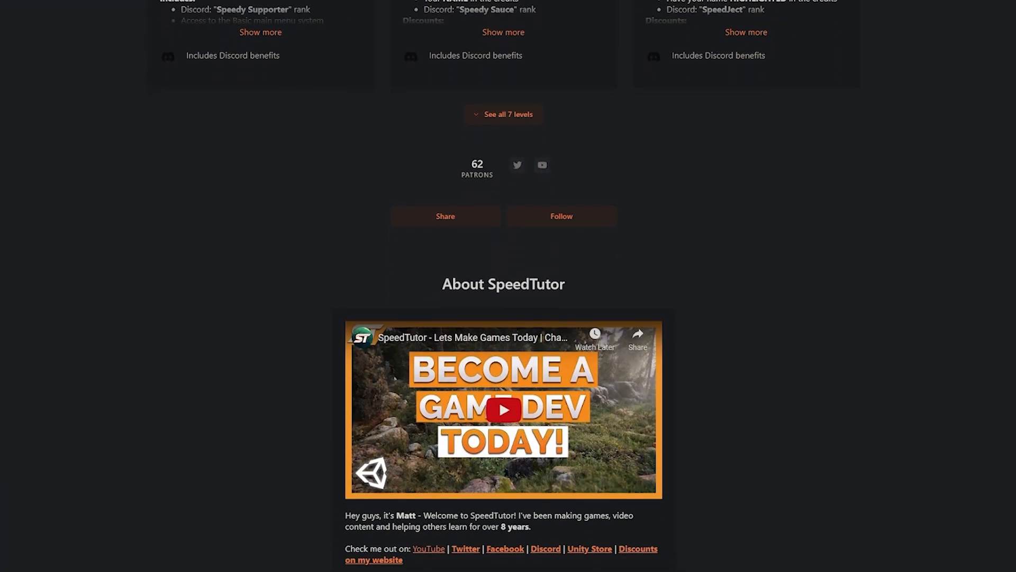
scroll(down, 3)
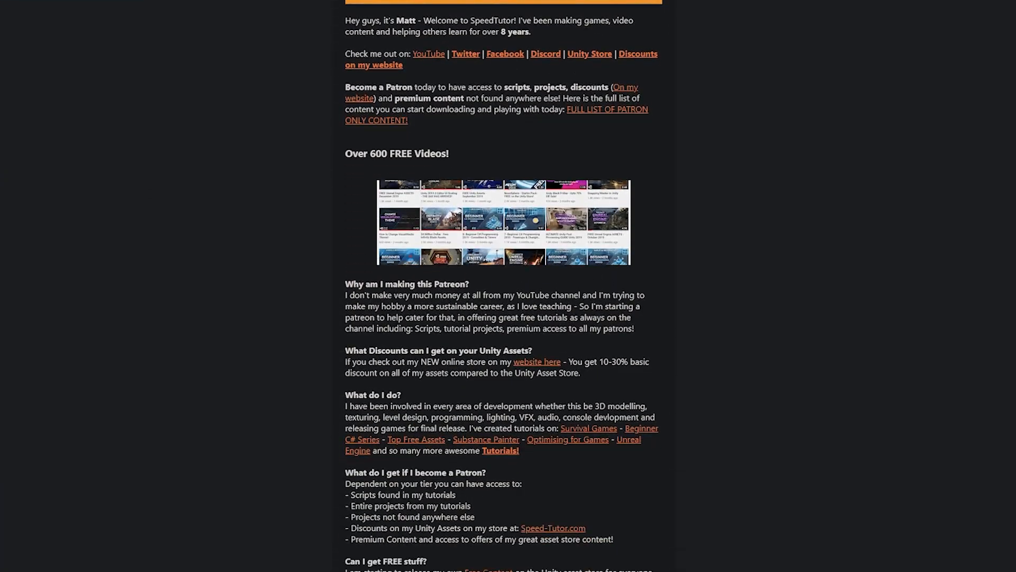
scroll(down, 3)
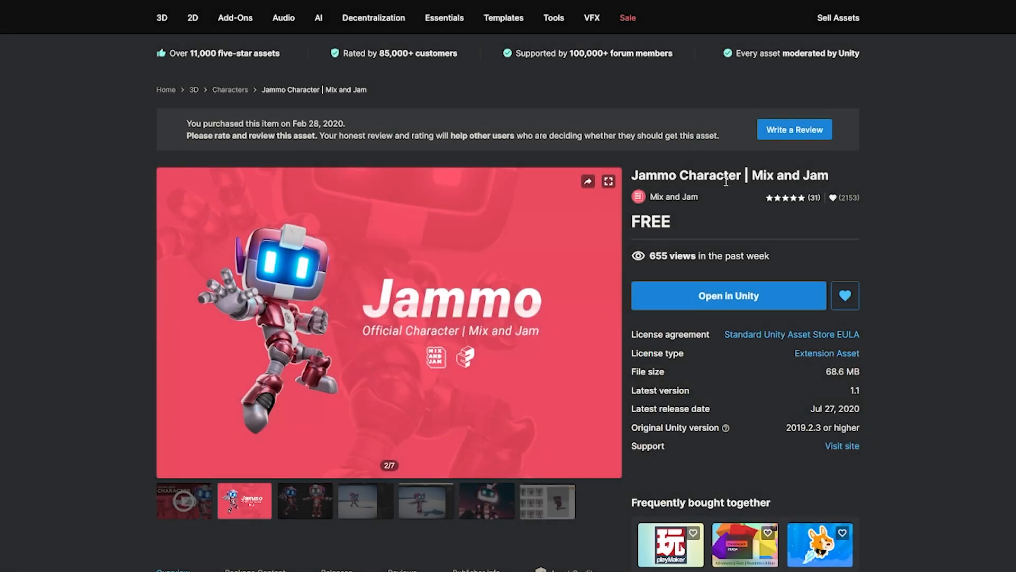
scroll(down, 3)
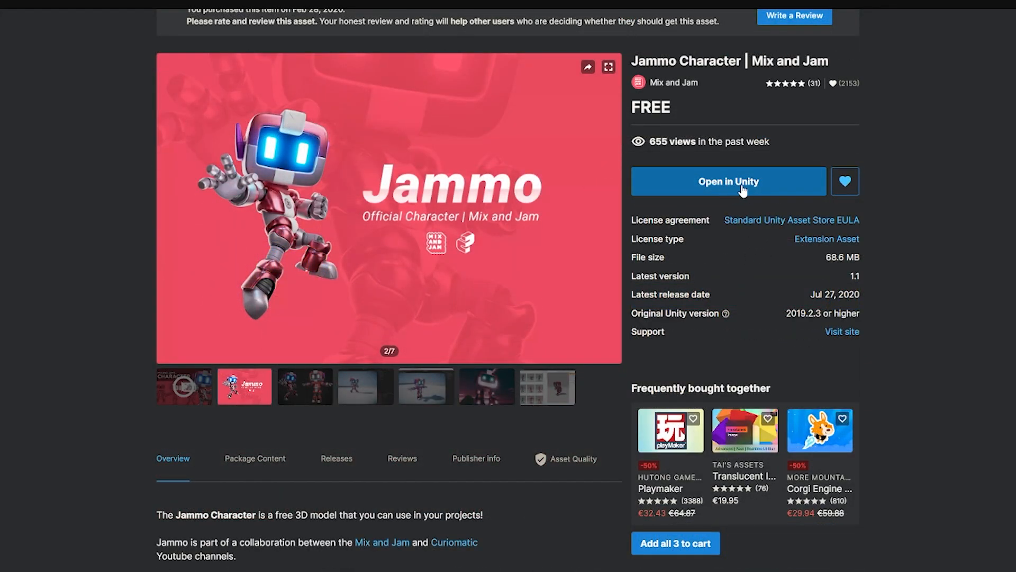
click(729, 181)
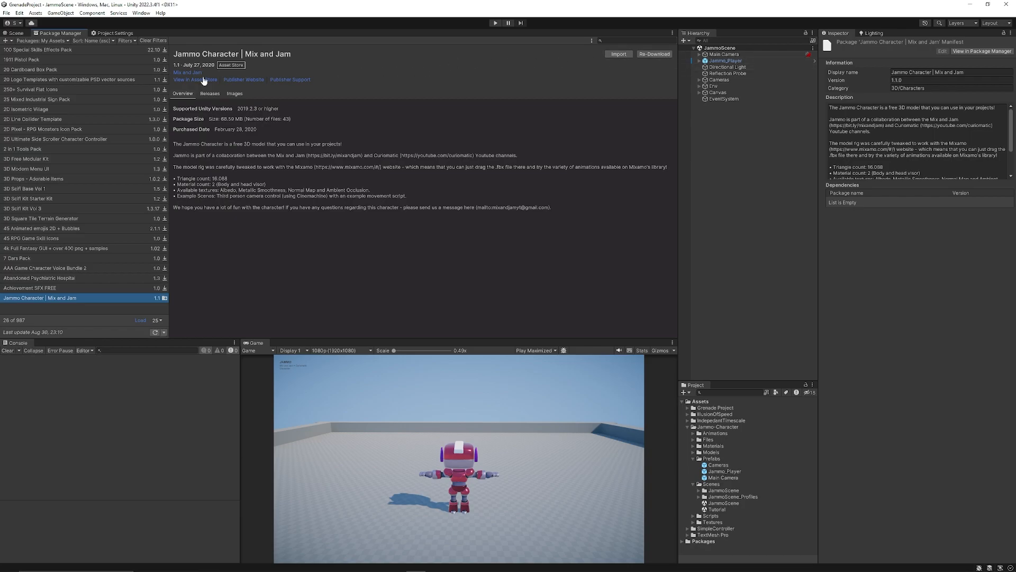
Leave the Package Manager and return to the Scene view showing the Jammo example scene
click(13, 33)
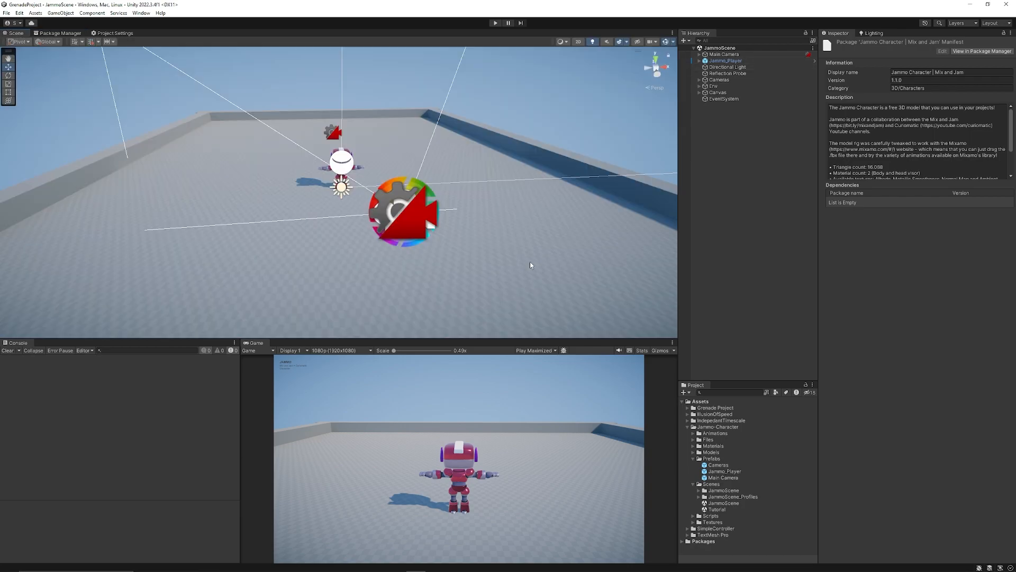
mouse_move(499, 264)
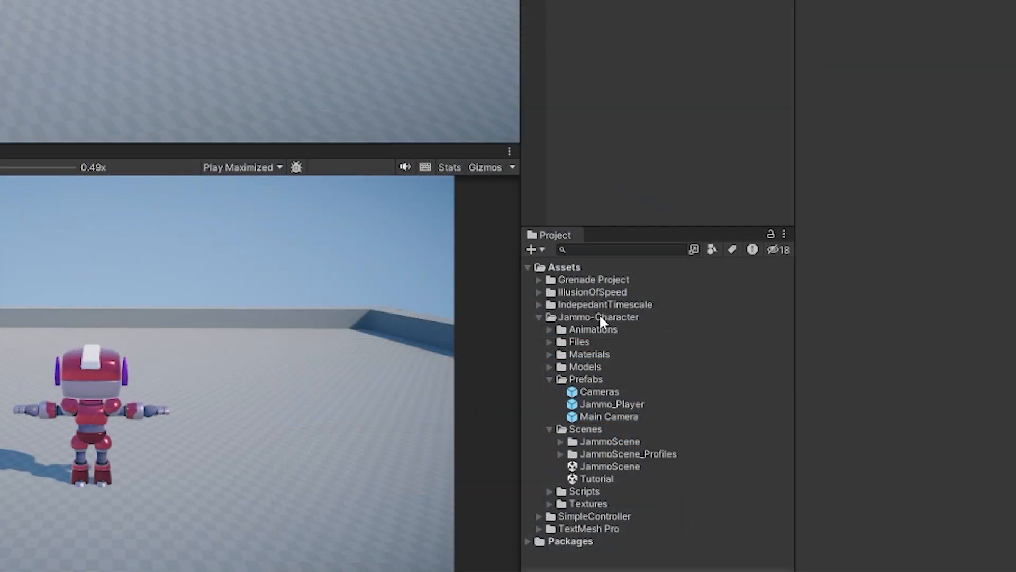
mouse_move(621, 490)
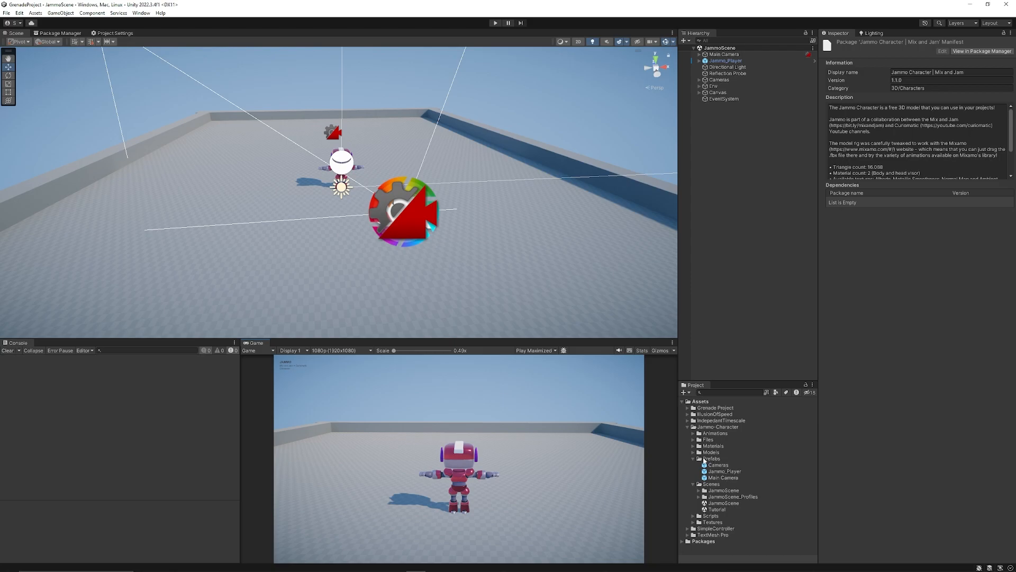
mouse_move(727, 473)
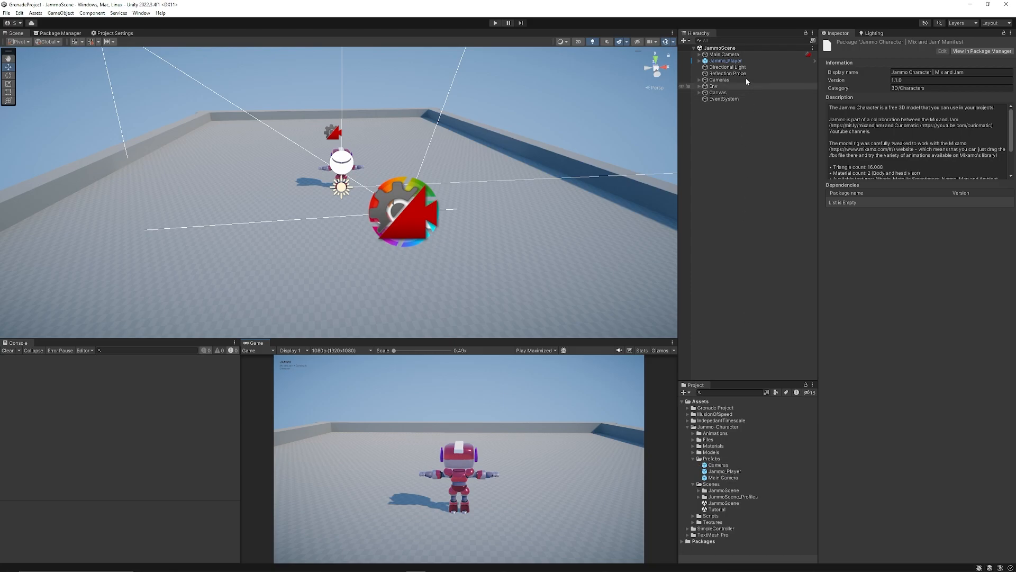
Inspect the example Main Camera and expand Cameras to reveal CM FreeLook1 and CM vcam1
click(723, 54)
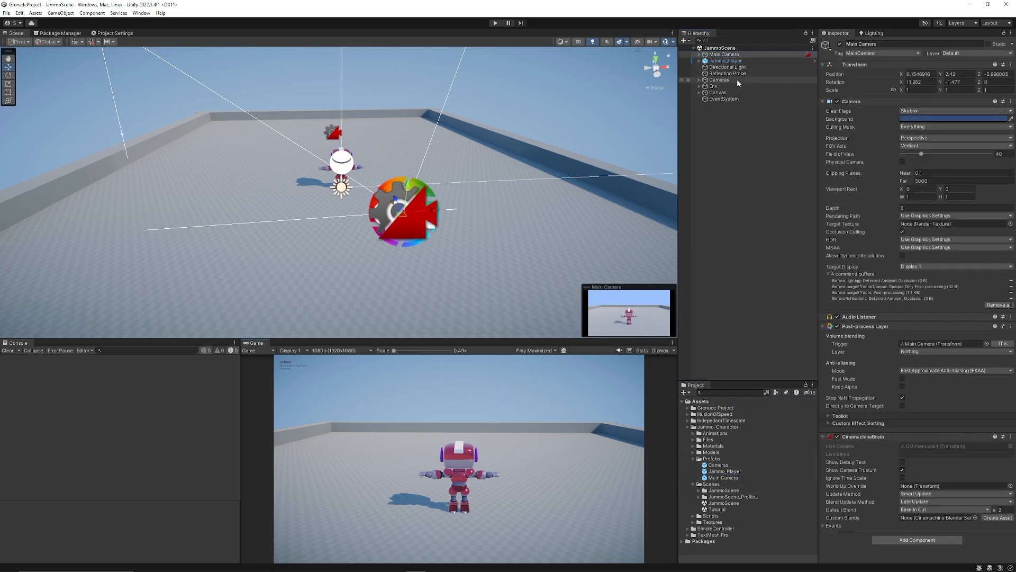
click(718, 79)
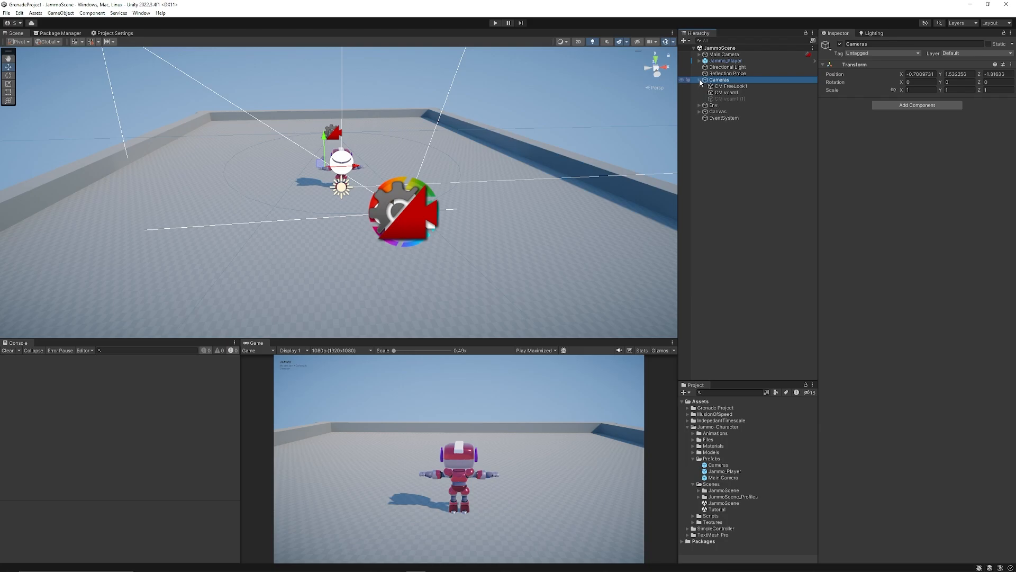
click(700, 80)
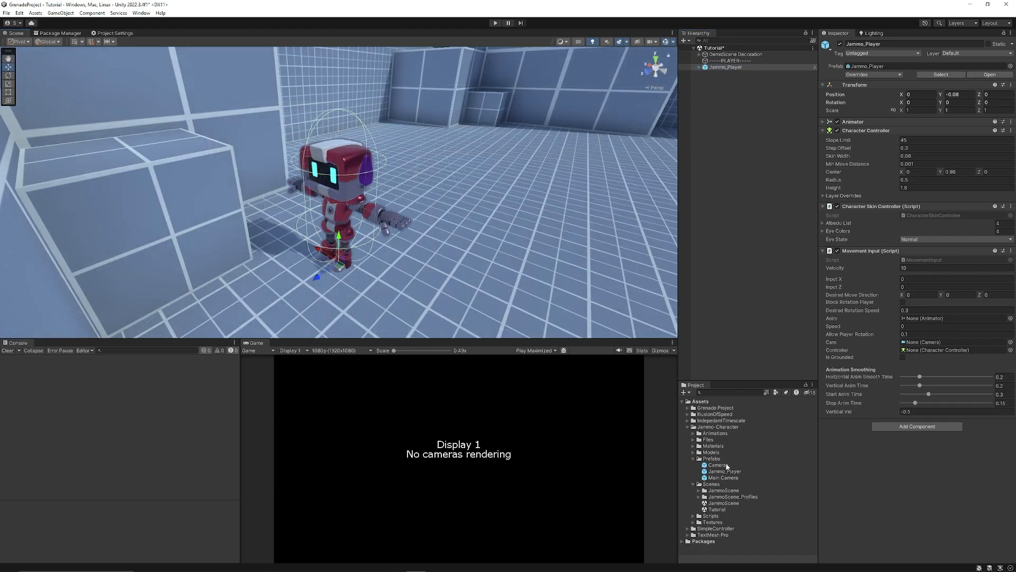
Add the Cameras and Main Camera prefabs to the Tutorial scene so the Jammo robot renders
click(718, 464)
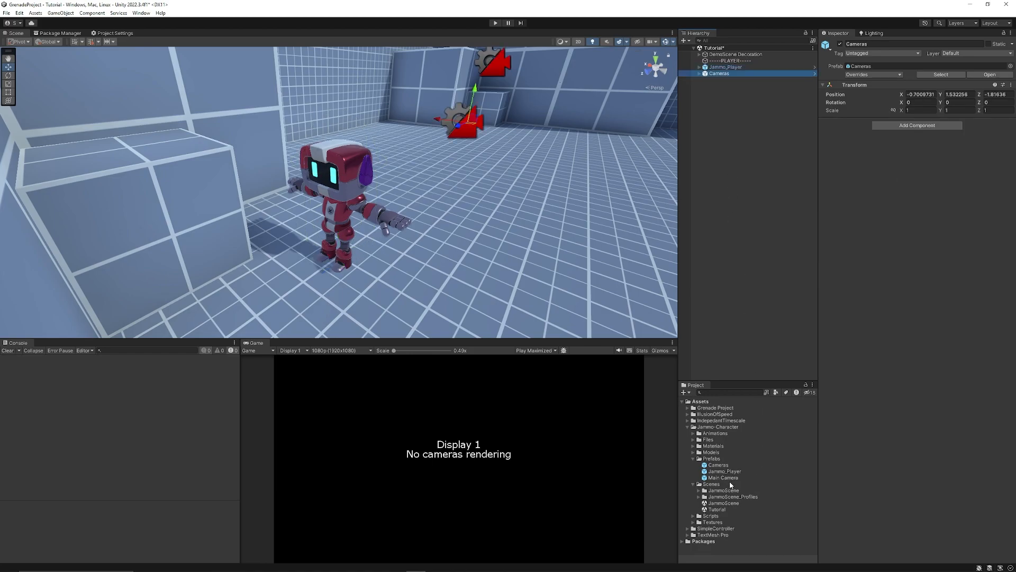
click(723, 79)
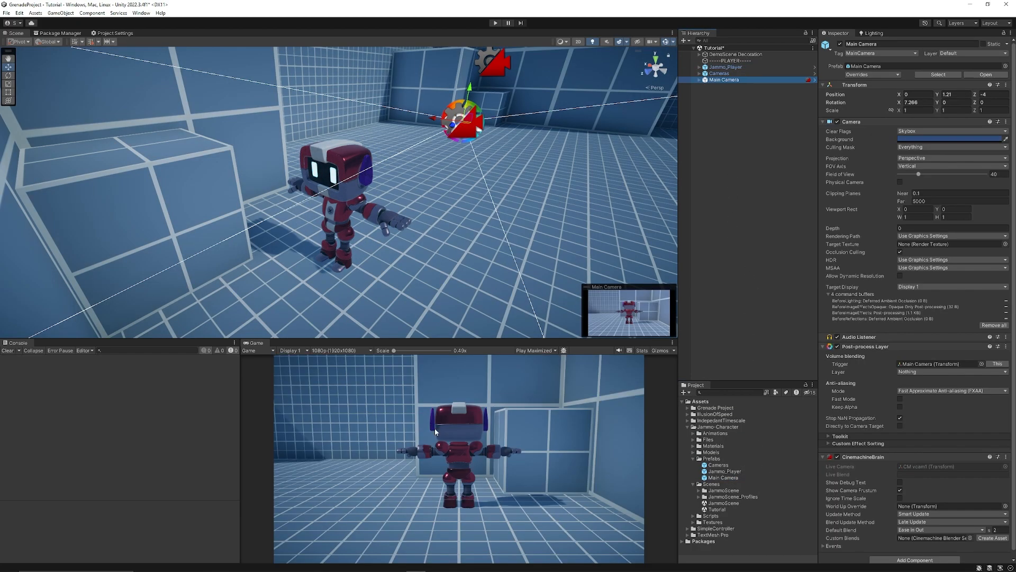
mouse_move(660, 110)
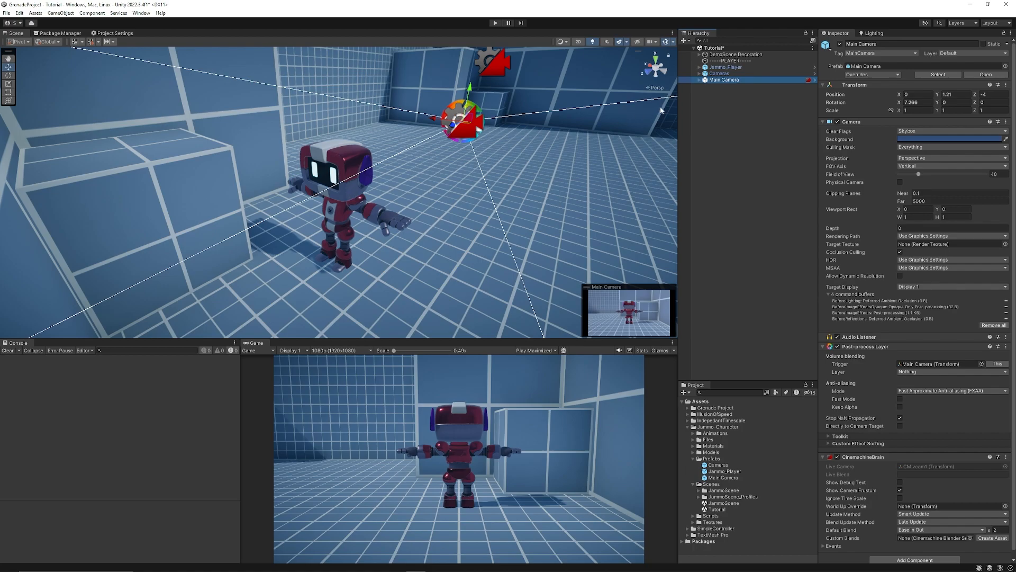
mouse_move(729, 128)
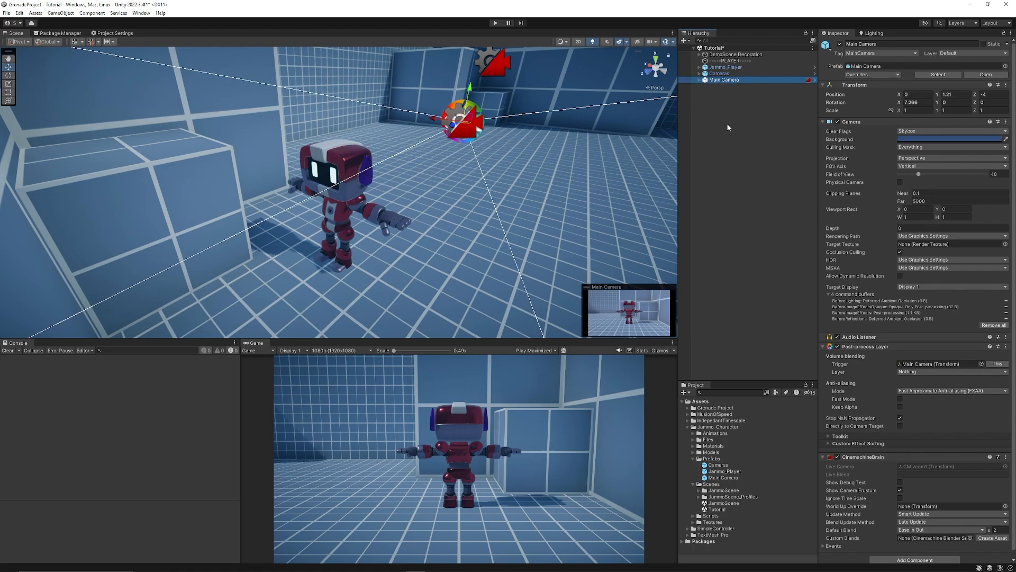
Select CM FreeLook1 under Cameras and assign Jammo_Player as its Follow and Look At target
click(718, 73)
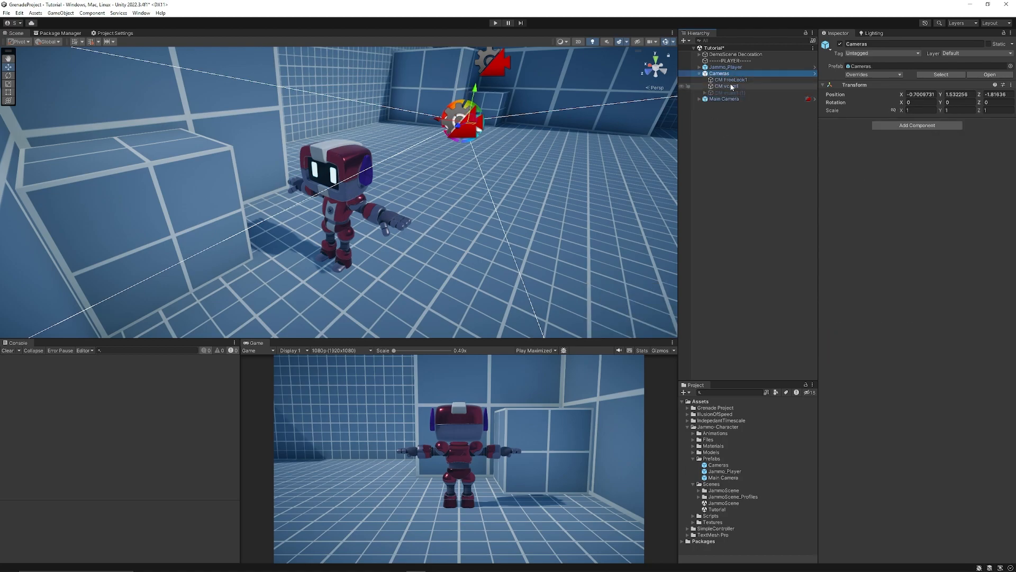
click(727, 86)
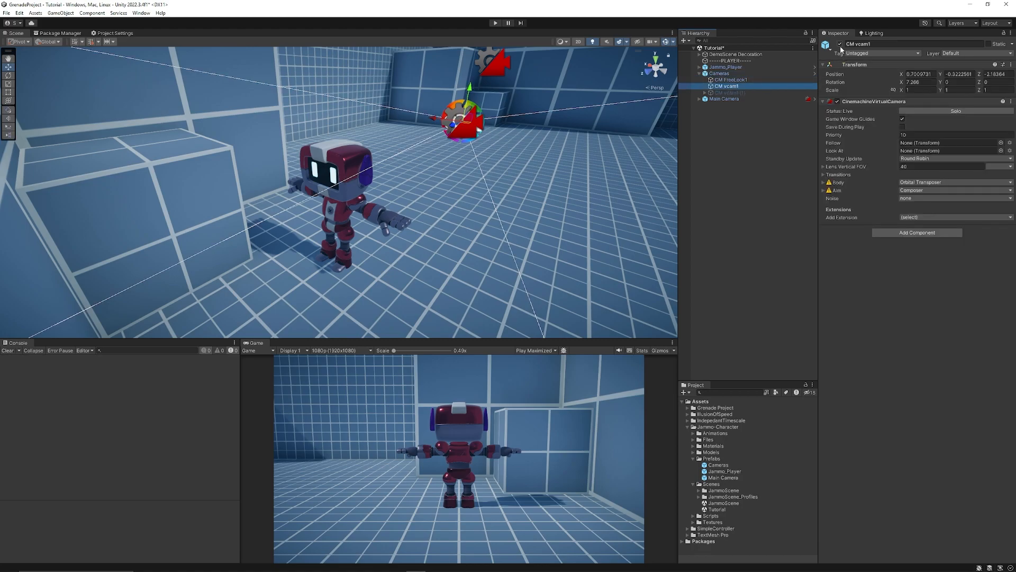
click(729, 79)
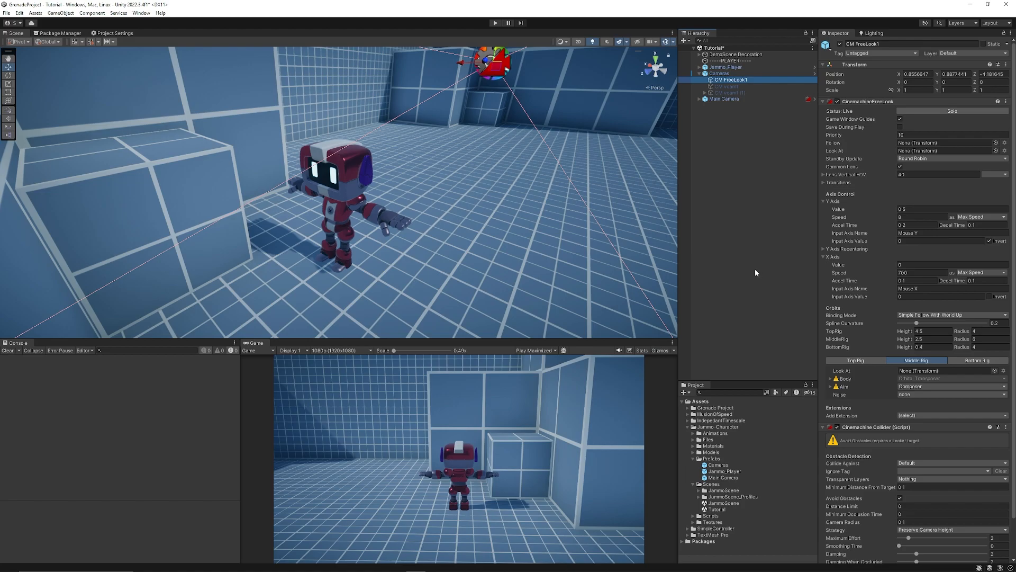
mouse_move(760, 175)
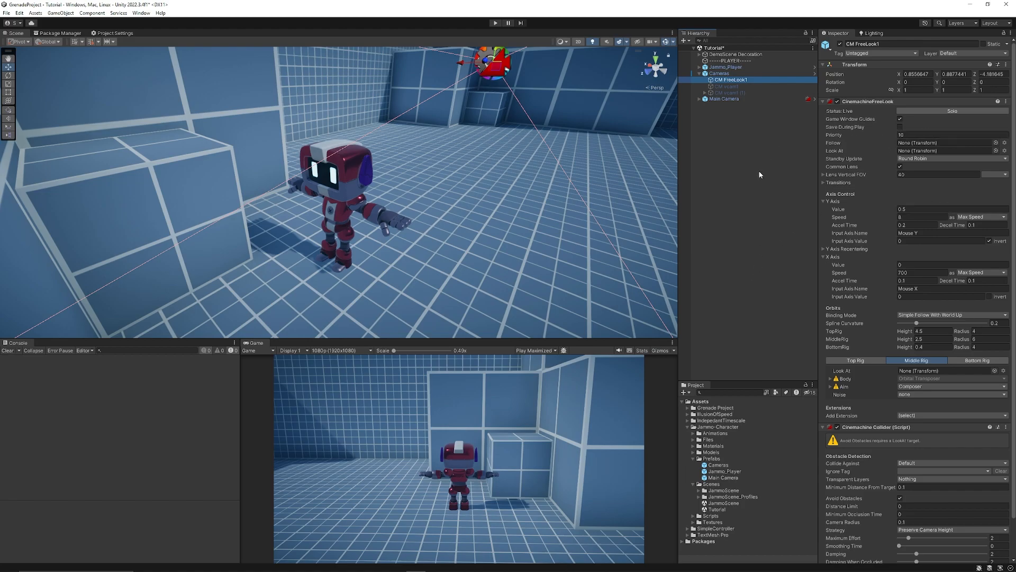
mouse_move(841, 155)
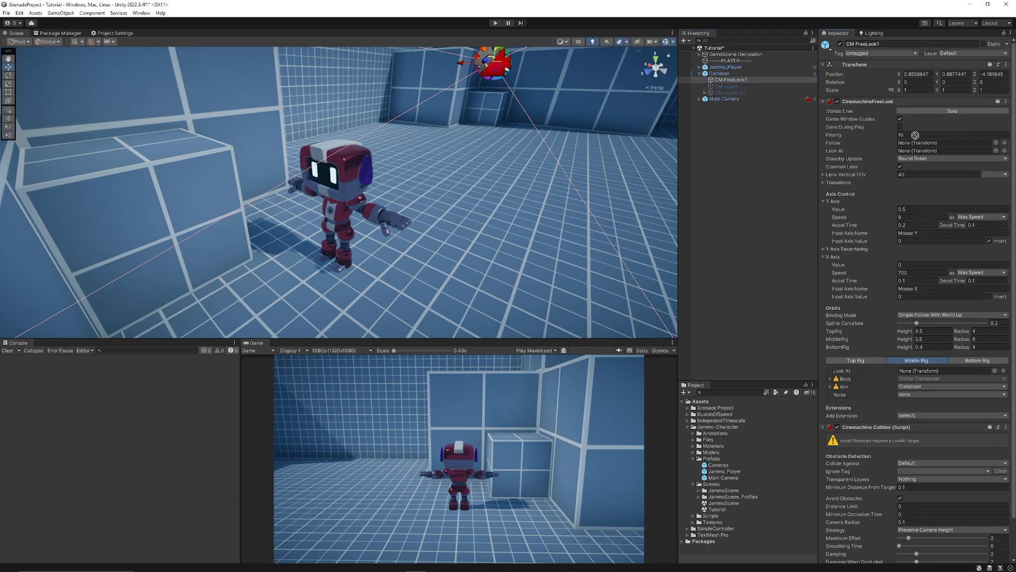
click(946, 150)
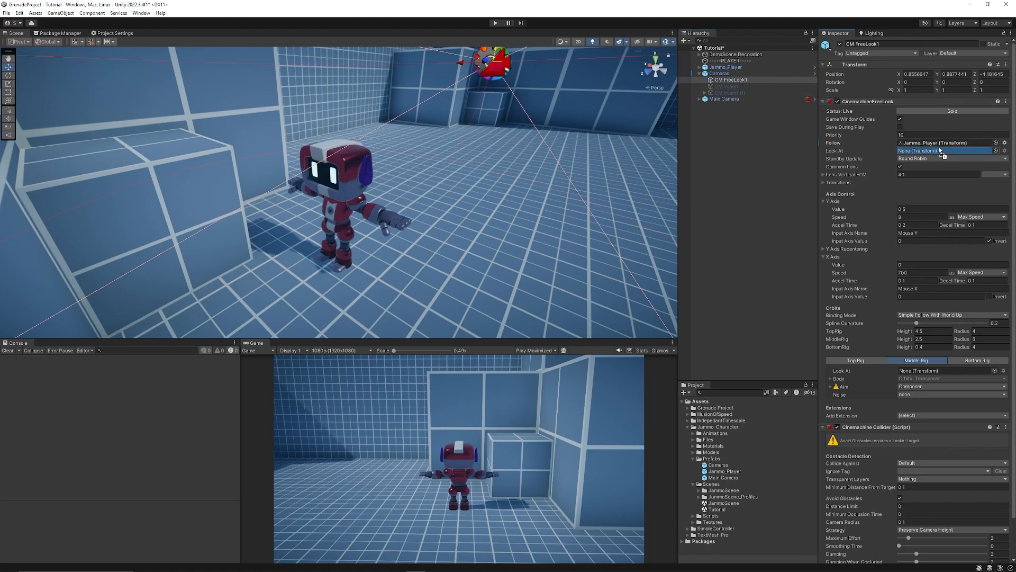
click(941, 151)
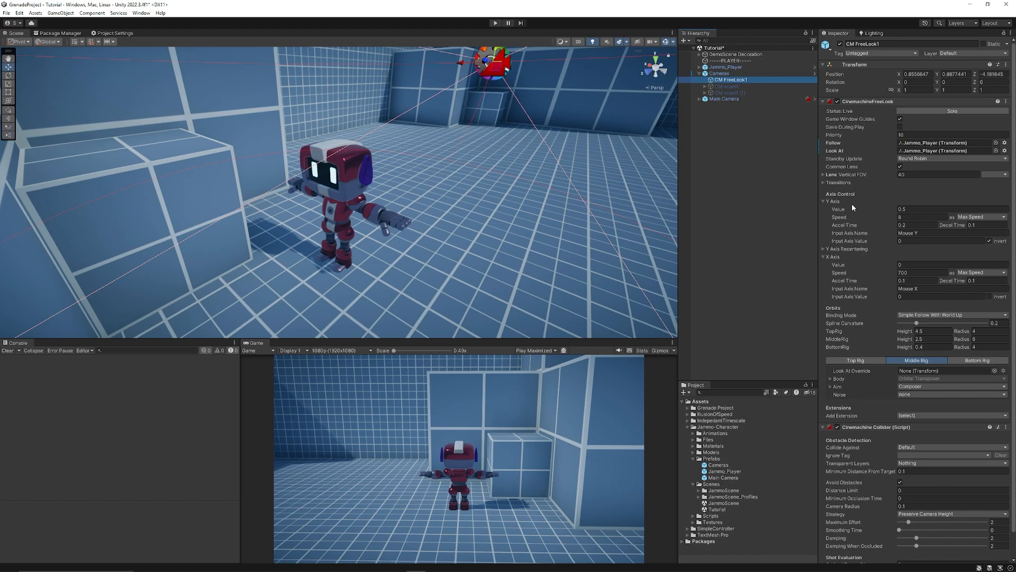
mouse_move(837, 258)
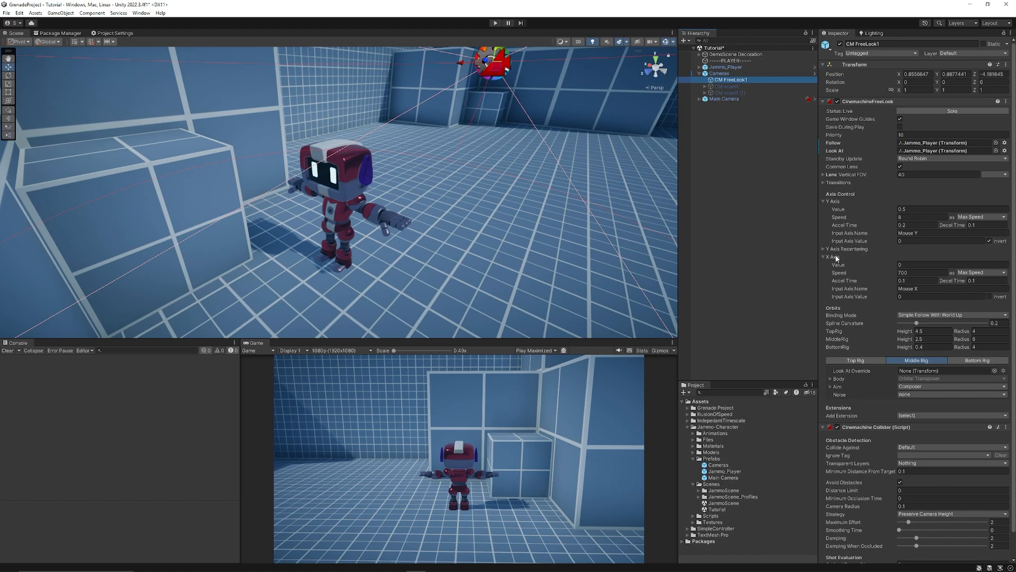
Change the FreeLook X Axis speed from 700 to 100 in the Inspector
click(920, 272)
text(100)
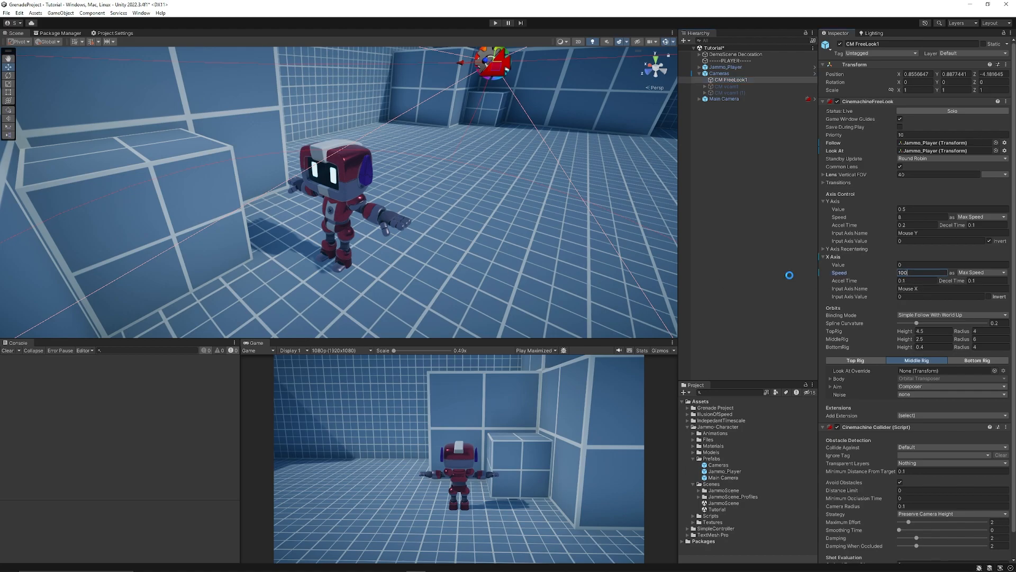
click(920, 216)
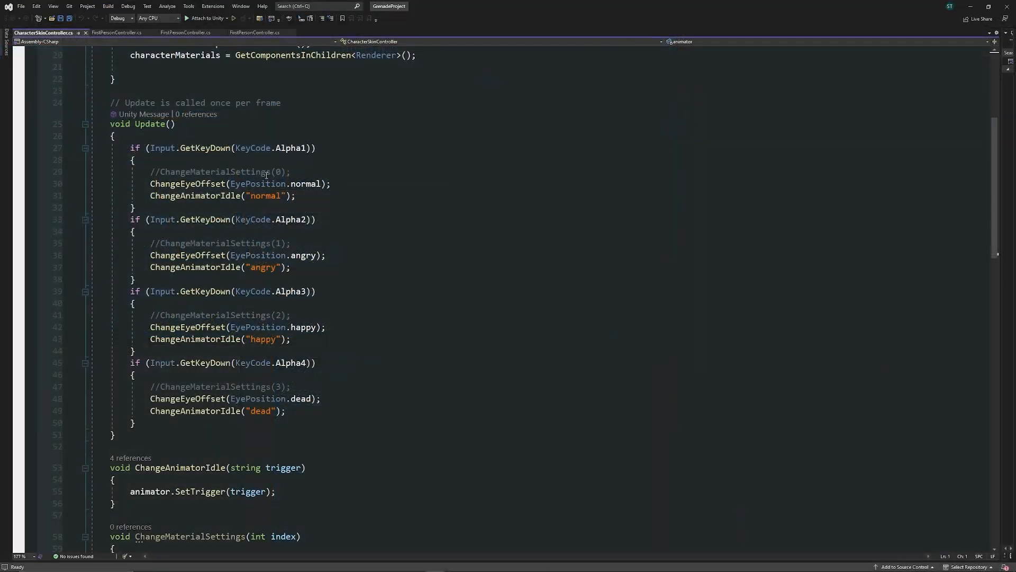
Scroll through CharacterSkinController's Update and ChangeAnimatorIdle expression-switching code
scroll(down, 3)
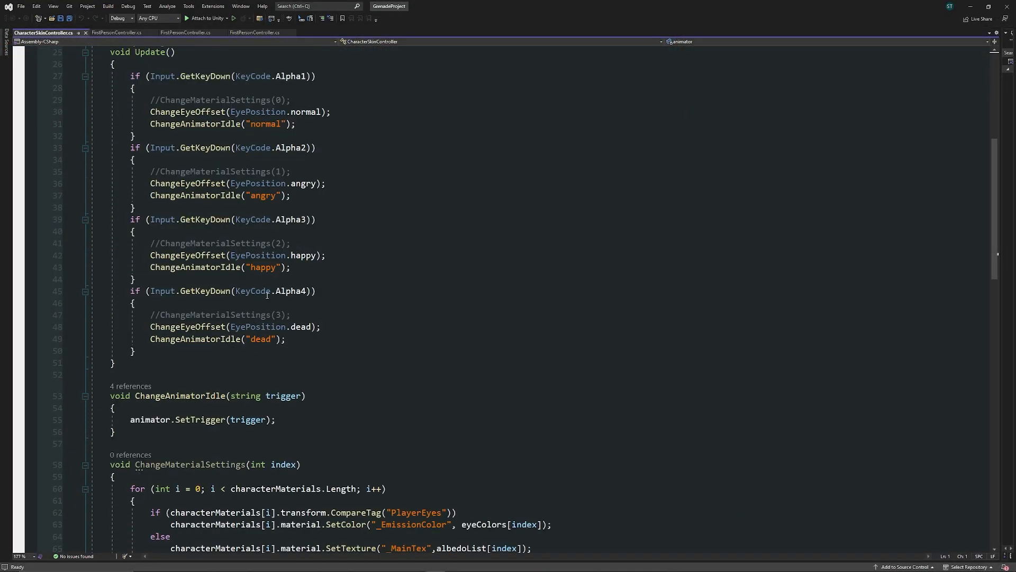
scroll(up, 3)
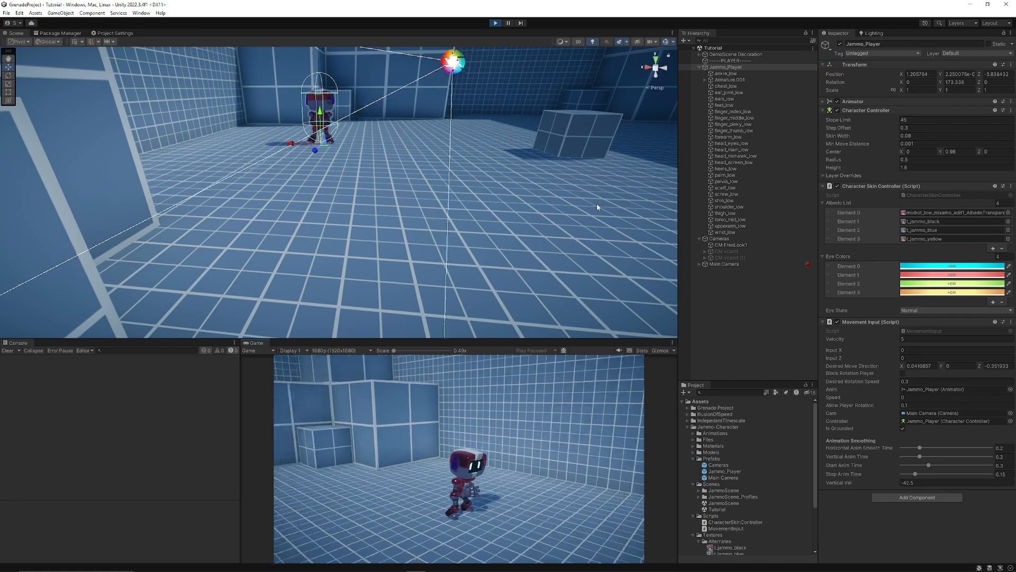
Exit Play mode and frame Jammo_Player in the scene view
click(496, 22)
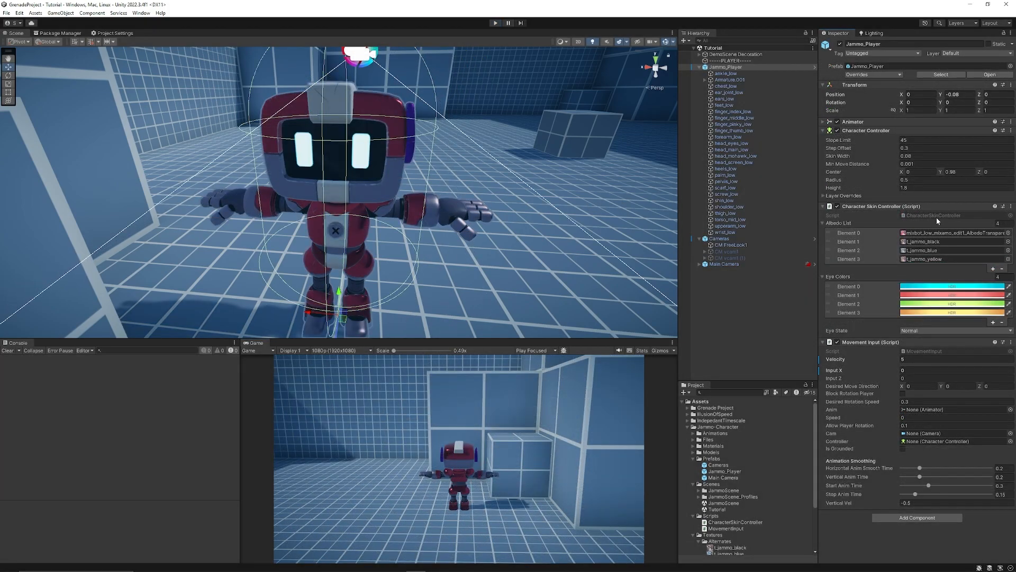
double_click(728, 527)
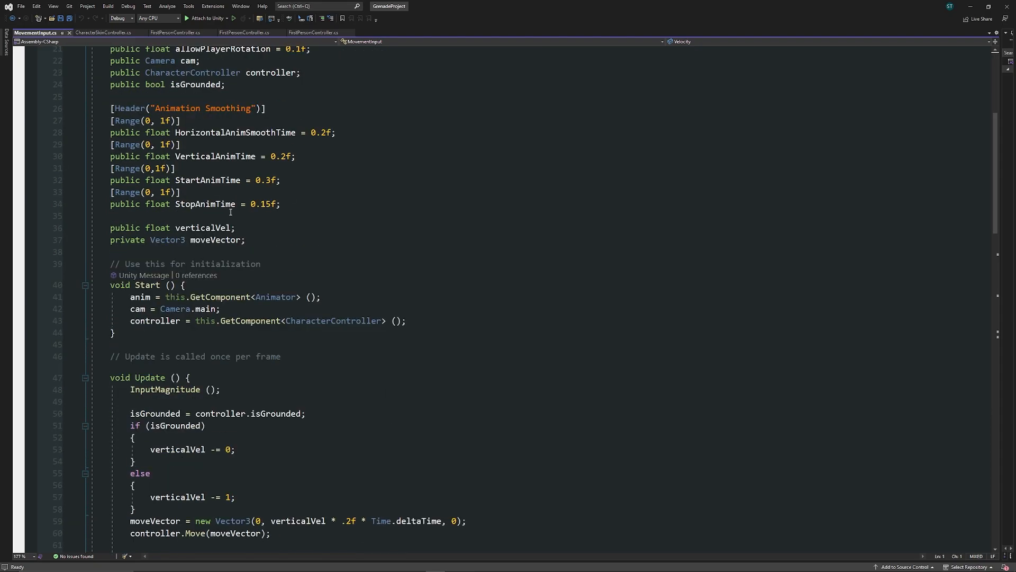
Scroll through MovementInput's PlayerMoveAndRotation, RotateToCamera and InputMagnitude methods
scroll(down, 3)
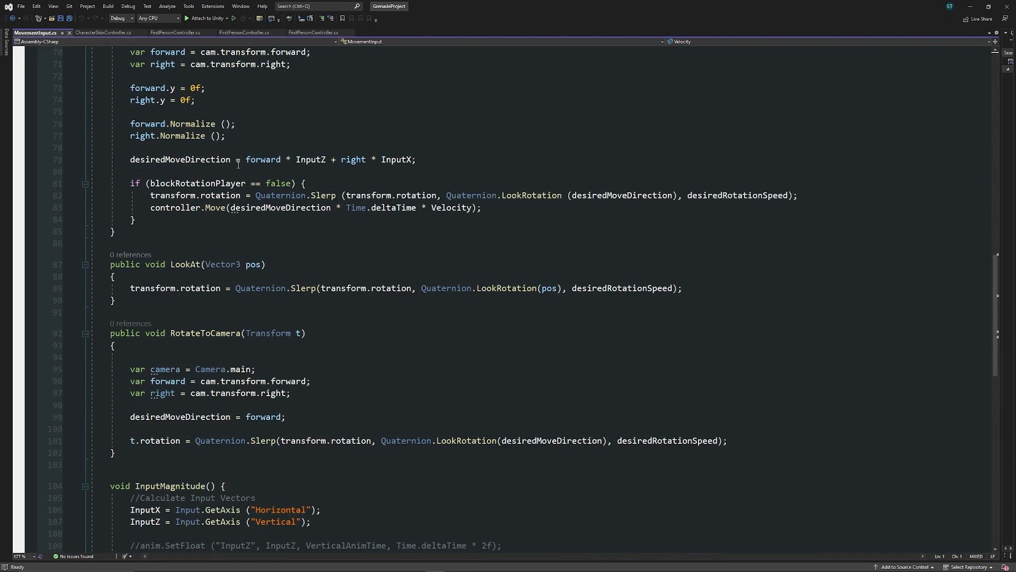
scroll(down, 3)
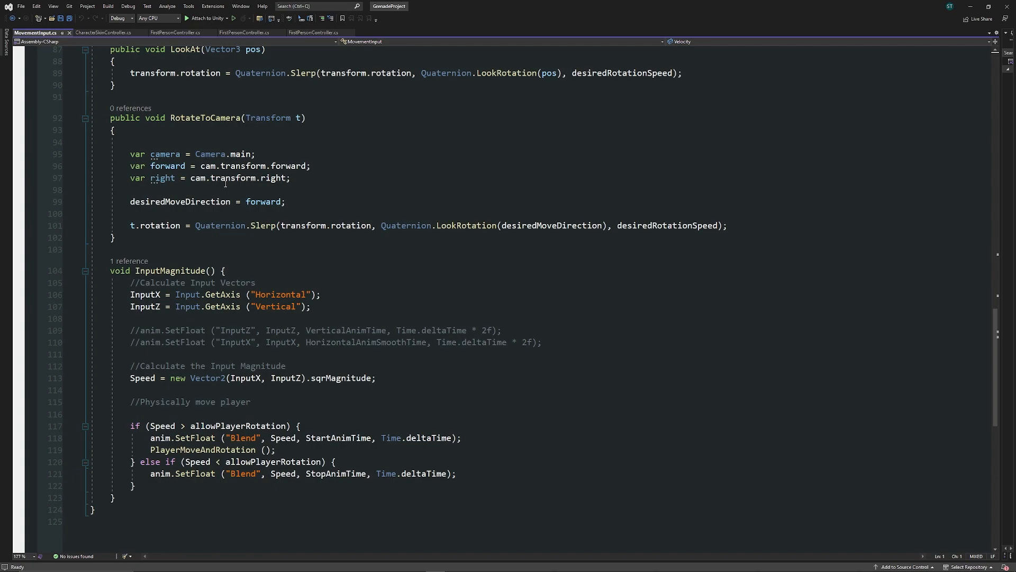
scroll(down, 3)
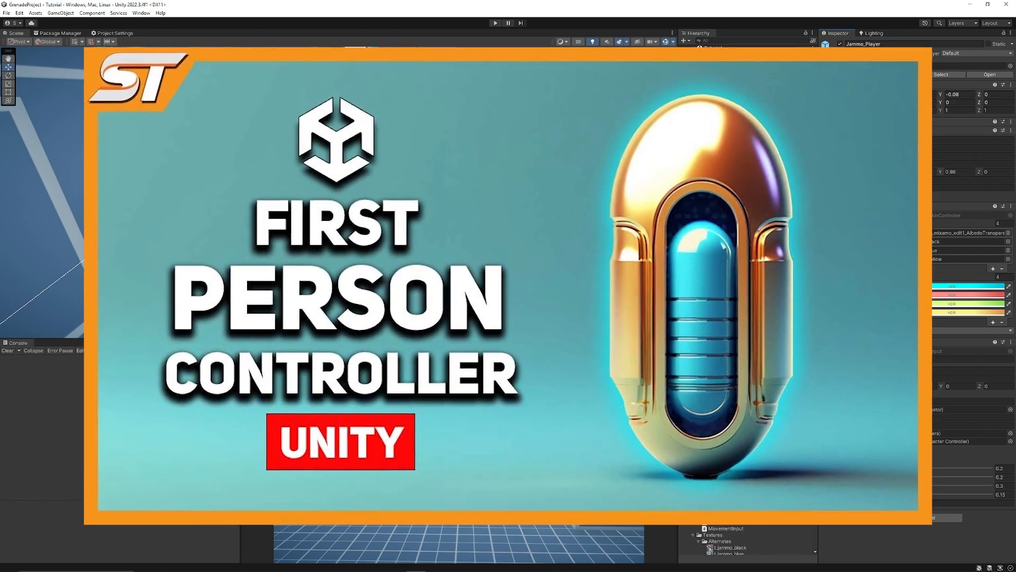
Switch from Visual Studio back to the Unity Editor with the Jammo scene
click(494, 22)
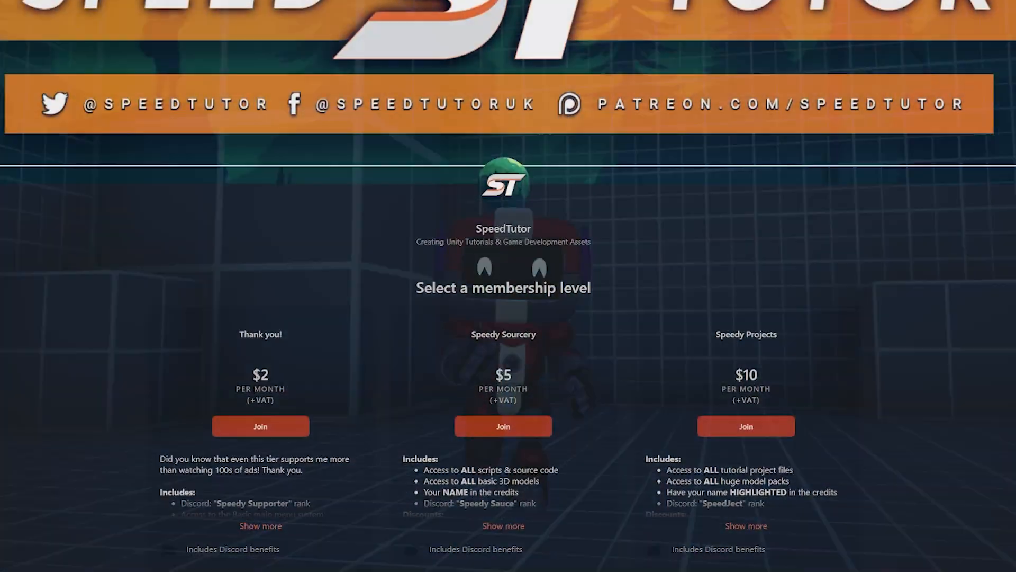
Scroll the SpeedTutor Patreon page past the tiers and About section to Recent posts
scroll(down, 3)
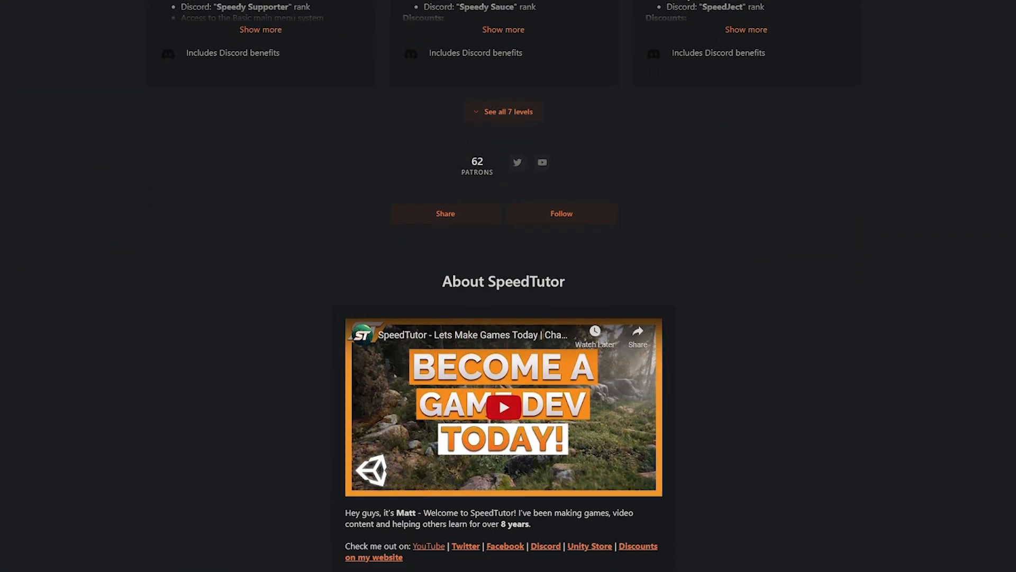
scroll(down, 3)
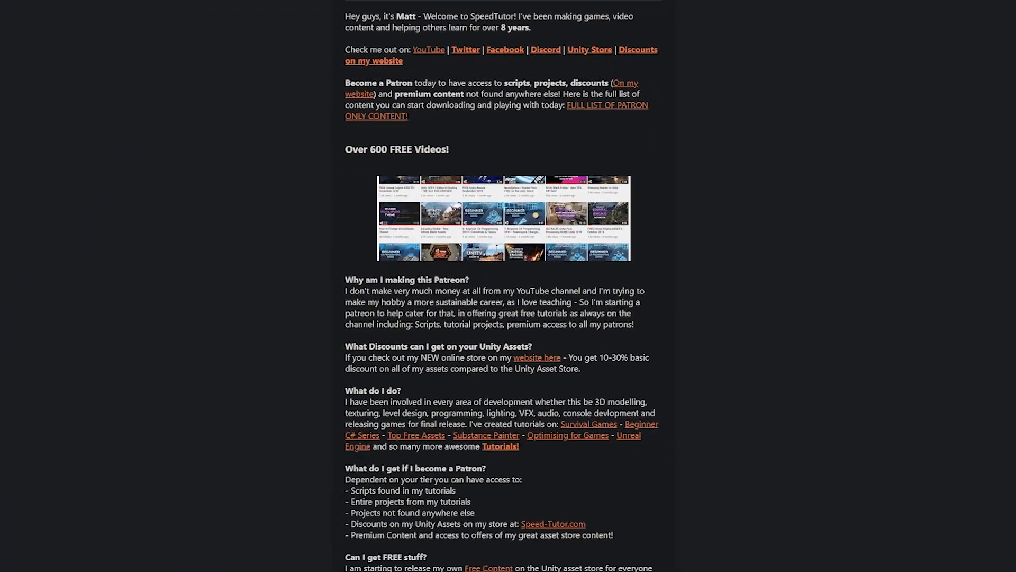
scroll(down, 3)
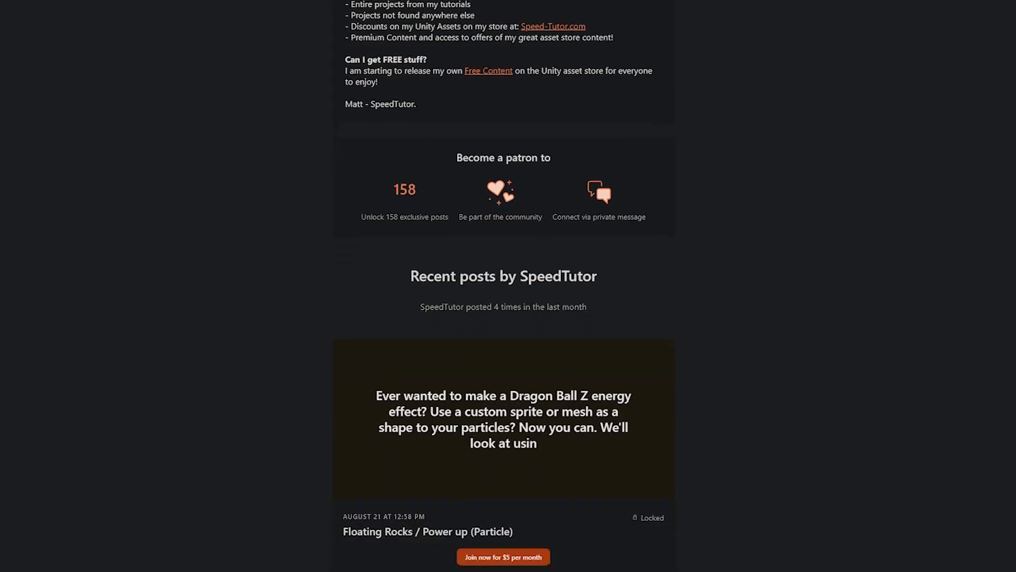